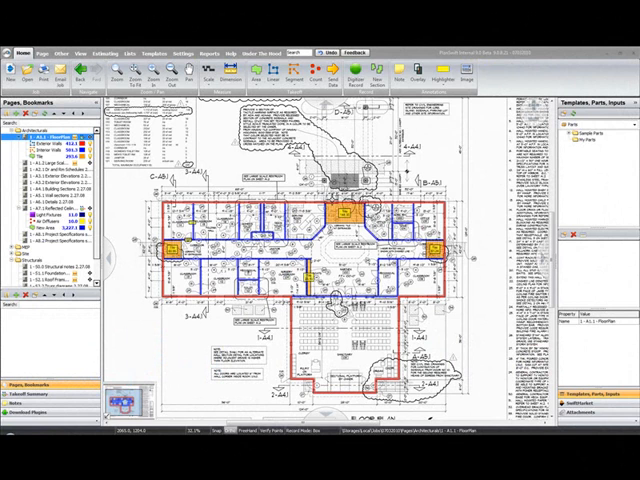
{"action": "mouse_move", "coordinate": [128, 182]}
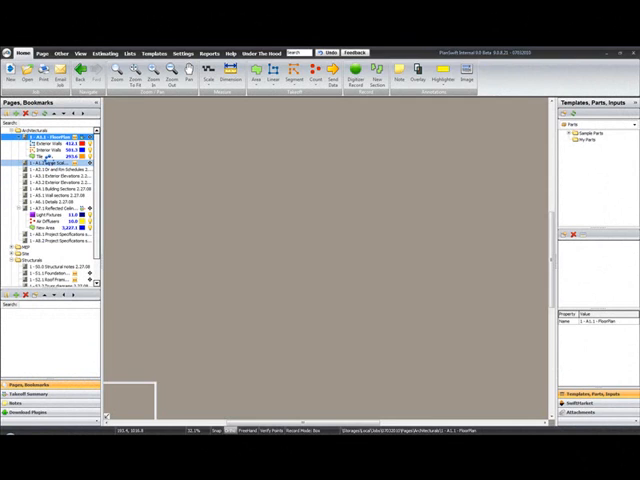
Show the sheet with the Large Scale Partial Floor Plan detail in close-up.
{"action": "left_click", "coordinate": [40, 160]}
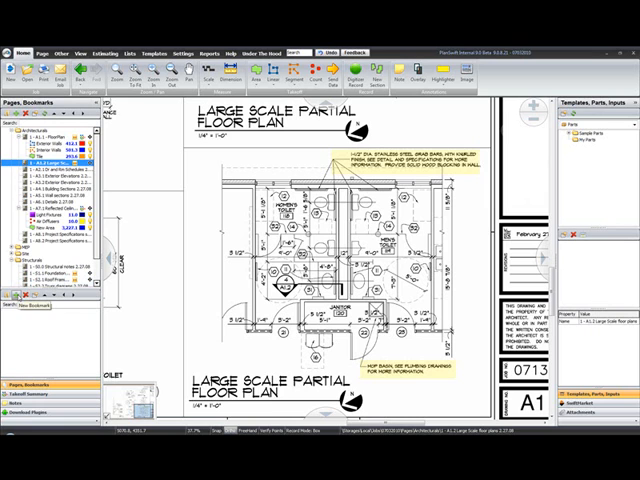
Create a named bookmark of this view with Create Snapshot enabled.
{"action": "left_click", "coordinate": [30, 302]}
{"action": "type", "text": "Large Scale Floorplan"}
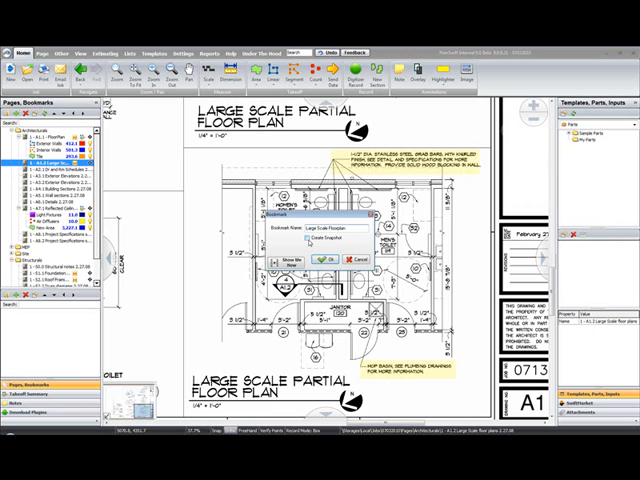
{"action": "left_click", "coordinate": [310, 240]}
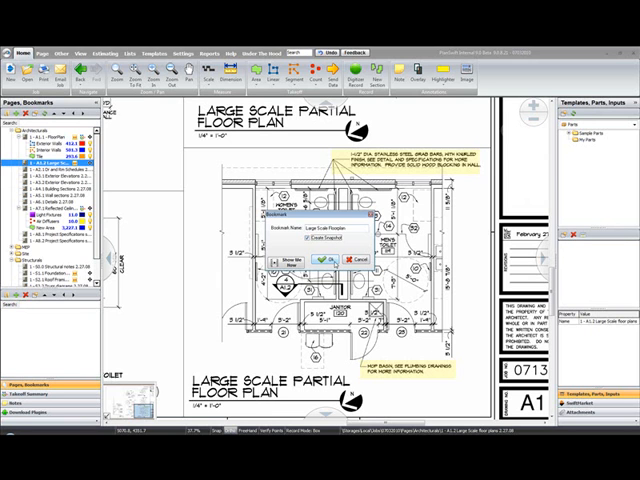
{"action": "left_click", "coordinate": [312, 260]}
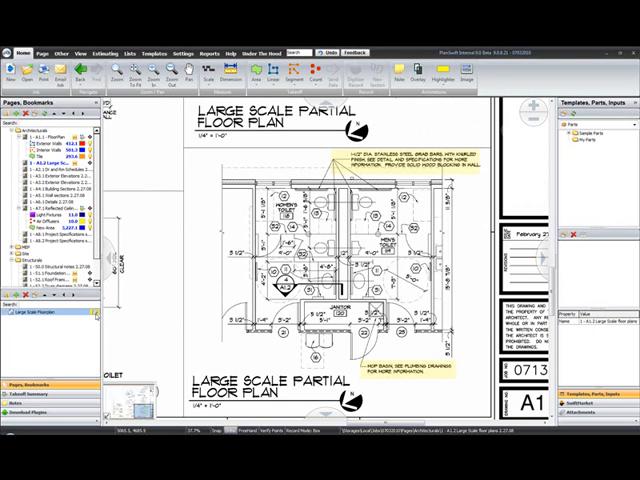
{"action": "left_click", "coordinate": [44, 312]}
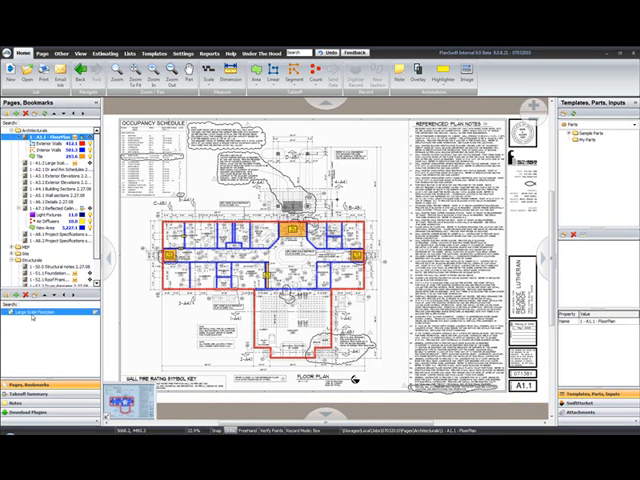
{"action": "left_click", "coordinate": [36, 314]}
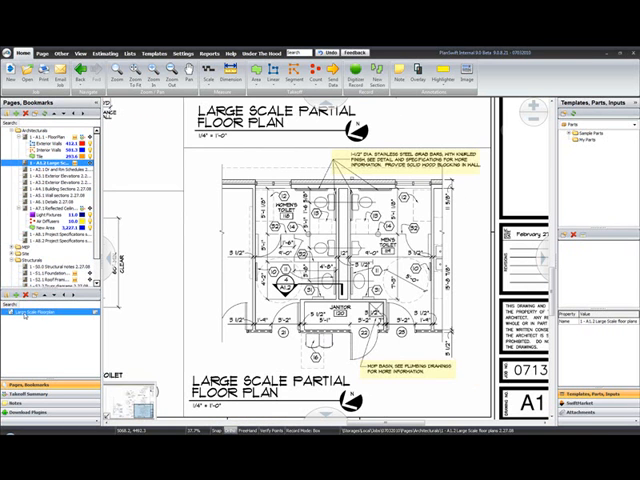